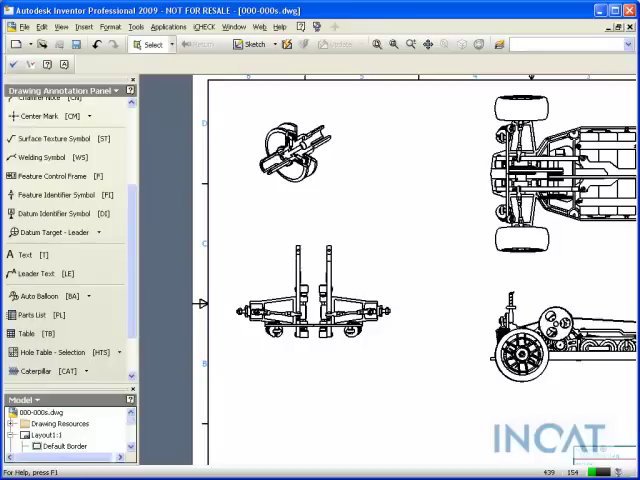
mouse_move(455, 403)
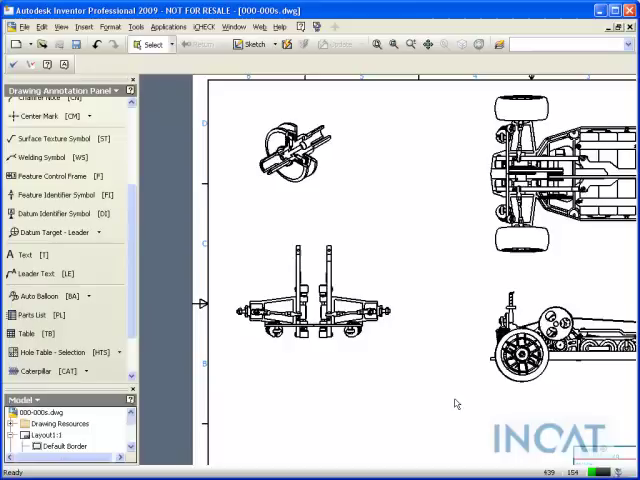
mouse_move(354, 430)
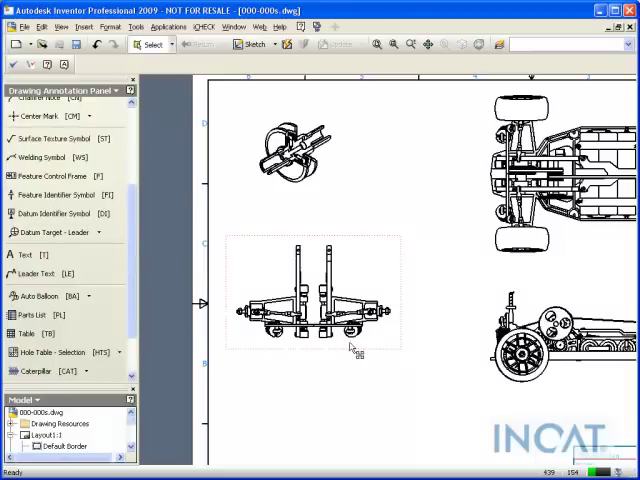
mouse_move(345, 346)
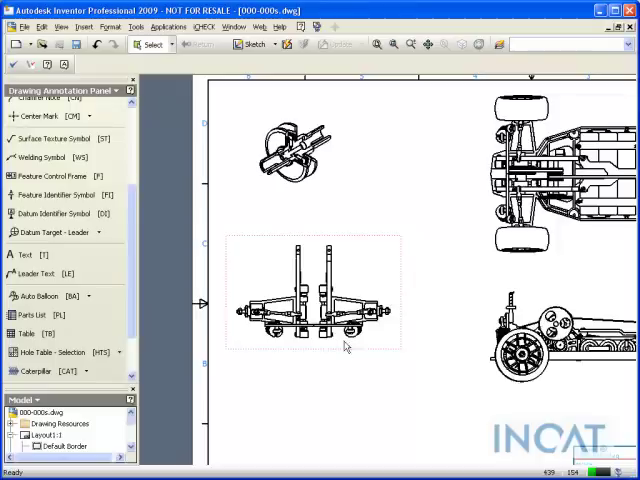
Step: Create a parts list for the suspension view and accept the out-of-date components warning
click(28, 314)
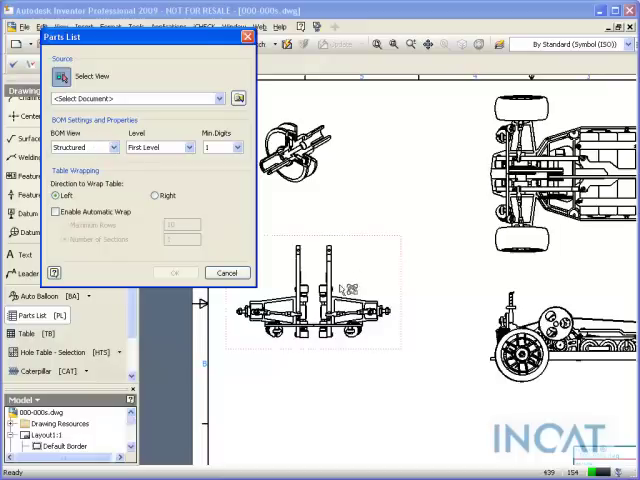
click(218, 98)
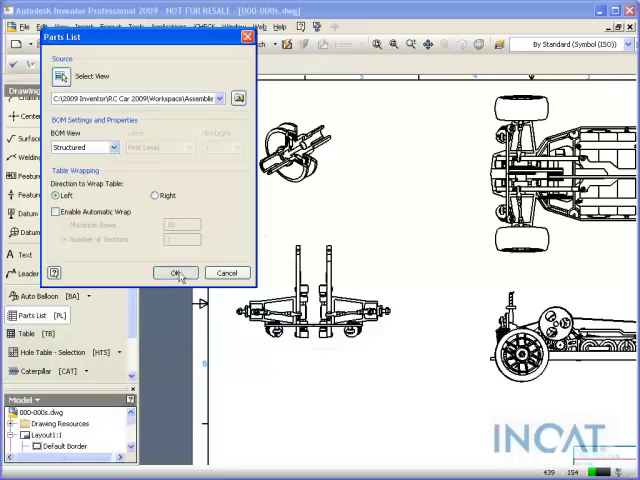
click(175, 272)
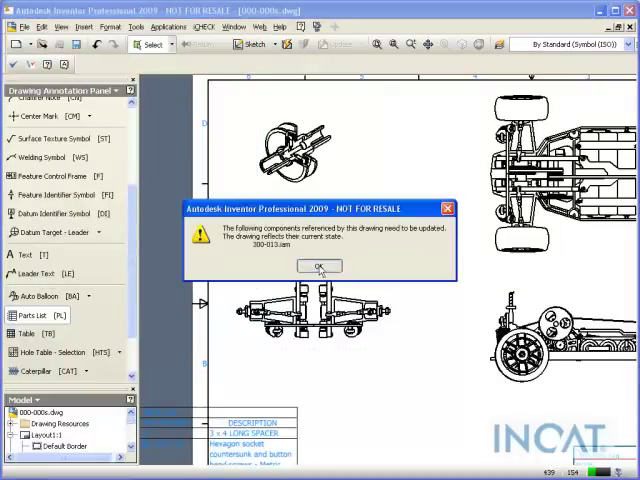
click(320, 266)
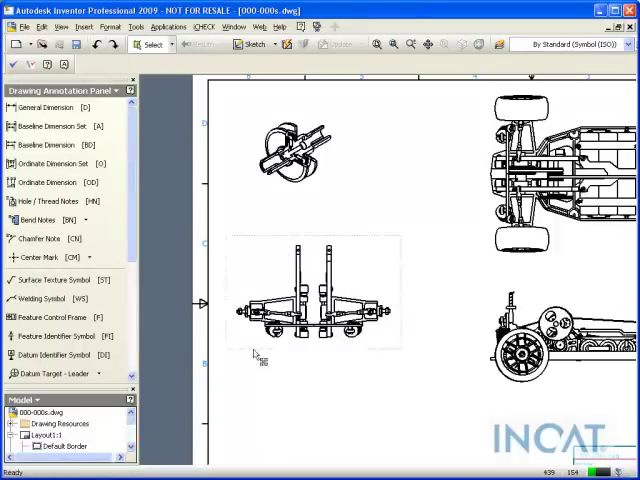
Step: Start a single balloon on a suspension part, keeping BOM View Structured
scroll(down, 3)
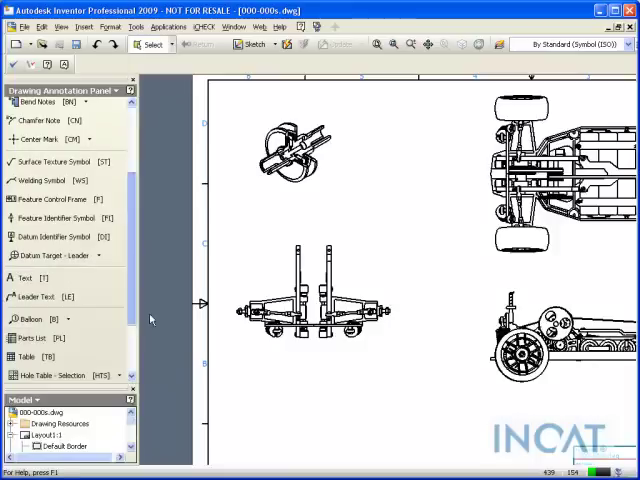
click(300, 290)
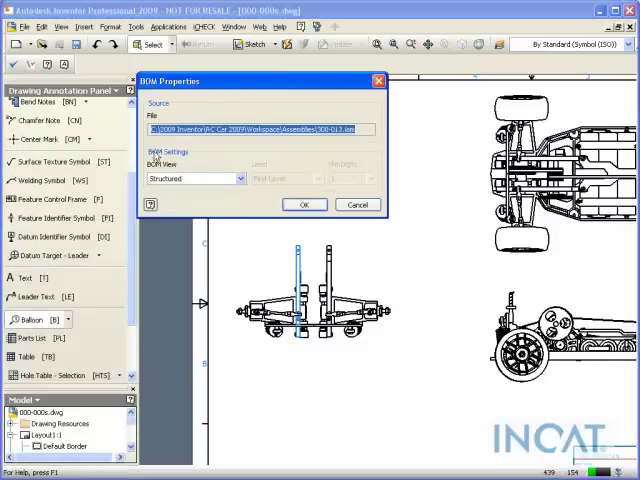
click(240, 178)
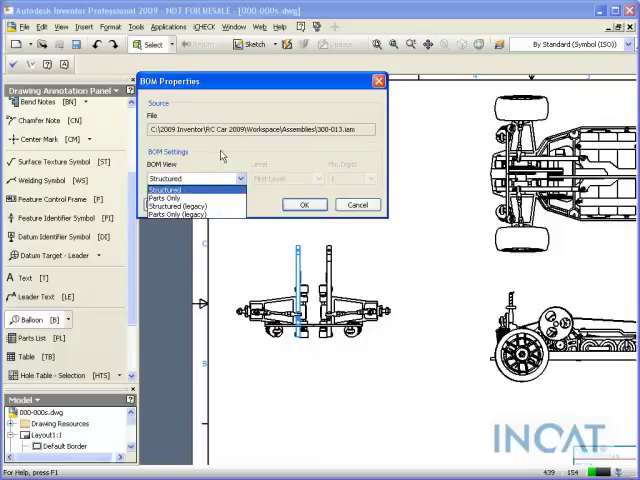
click(165, 190)
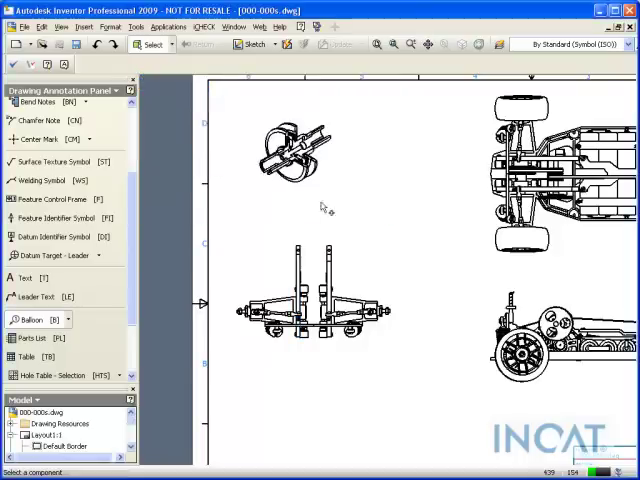
mouse_move(258, 262)
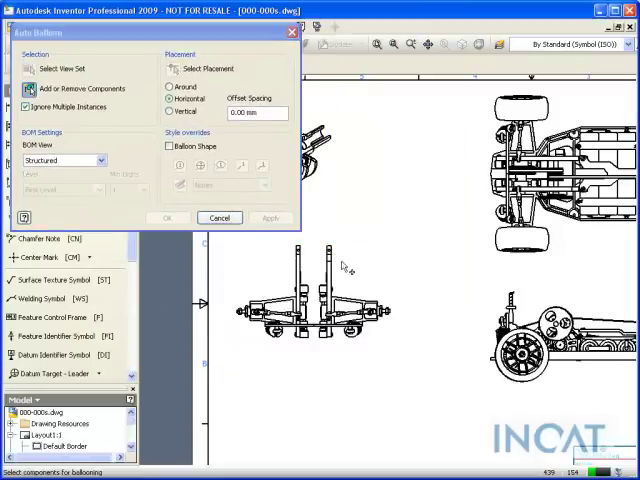
mouse_move(98, 204)
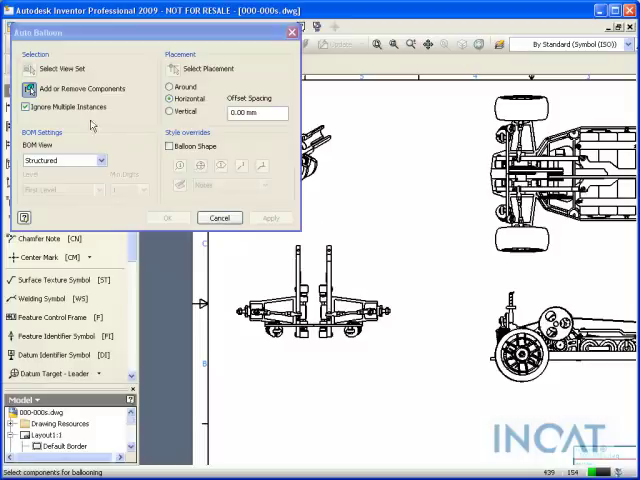
mouse_move(390, 353)
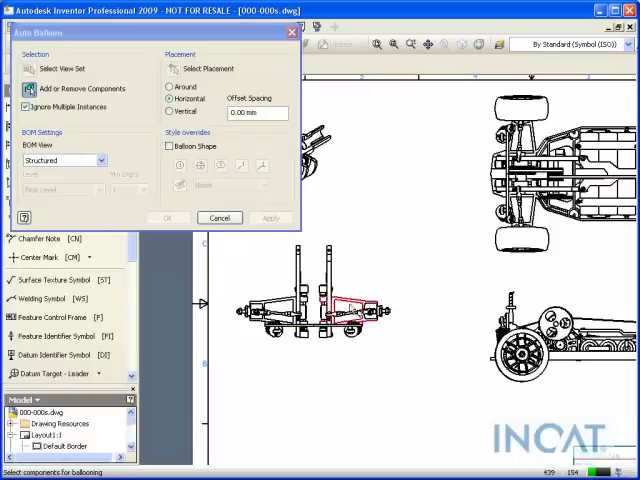
mouse_move(355, 283)
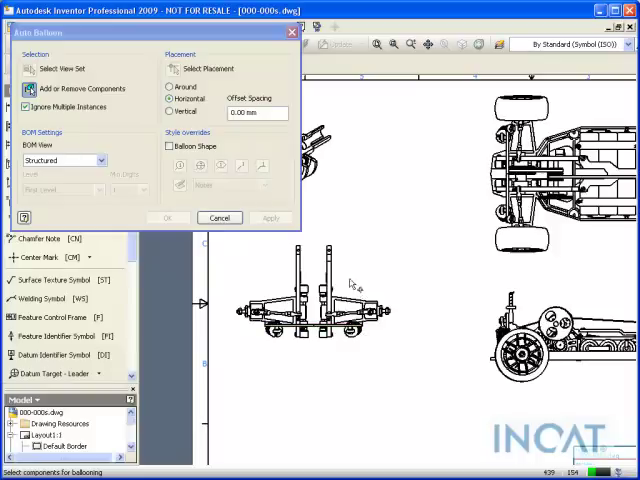
Step: Auto-balloon all components of the suspension view with Around placement, giving balloons 1–14
right_click(350, 285)
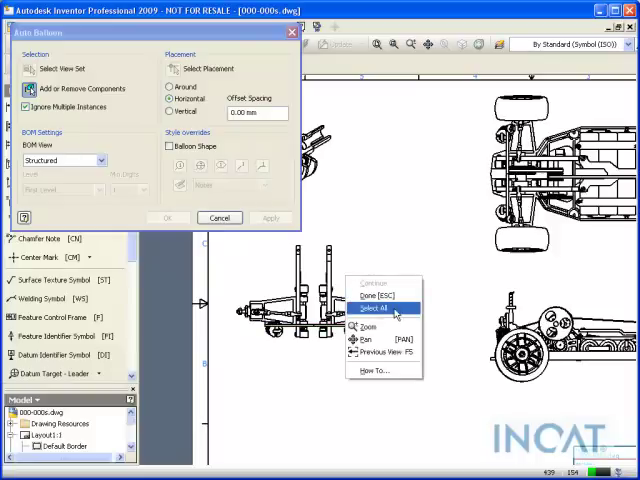
click(372, 307)
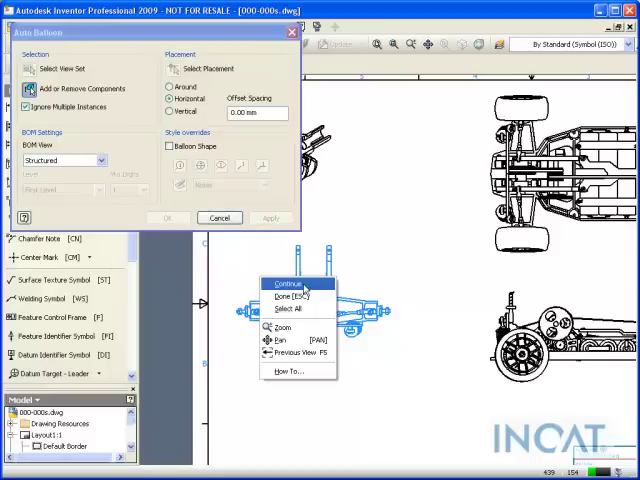
click(288, 283)
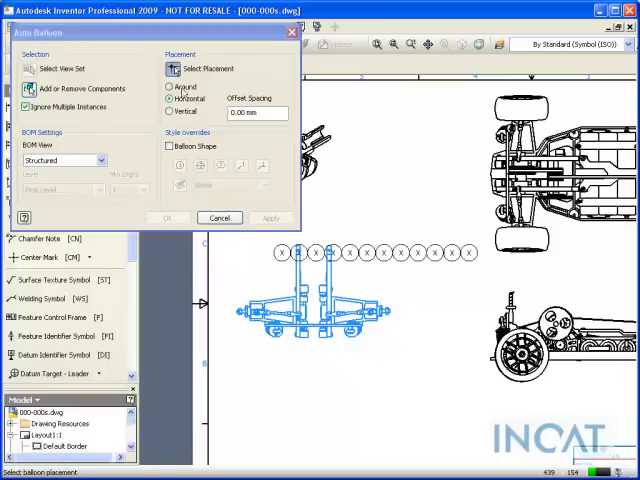
click(170, 87)
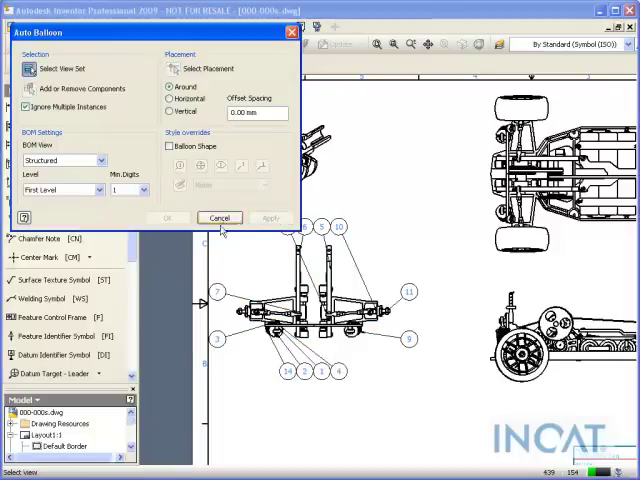
click(219, 218)
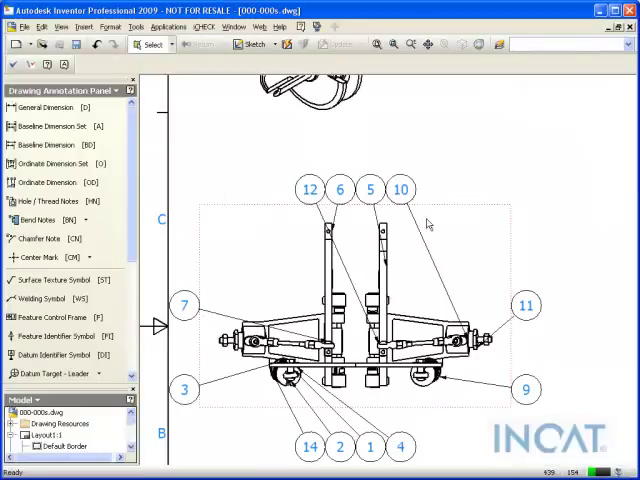
Step: Drag balloon 10 up and to the right
click(400, 189)
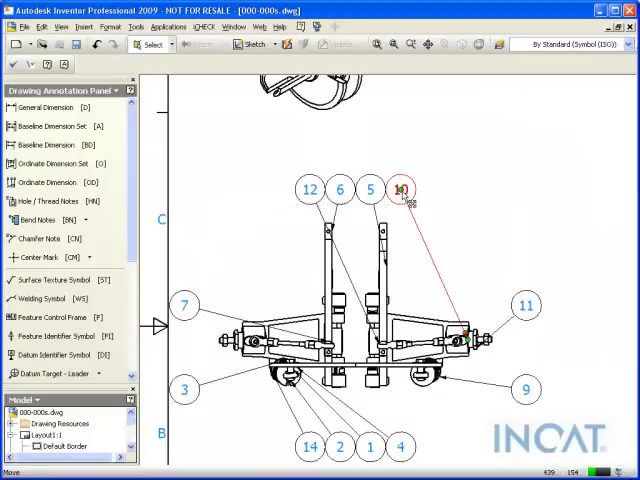
right_click(400, 190)
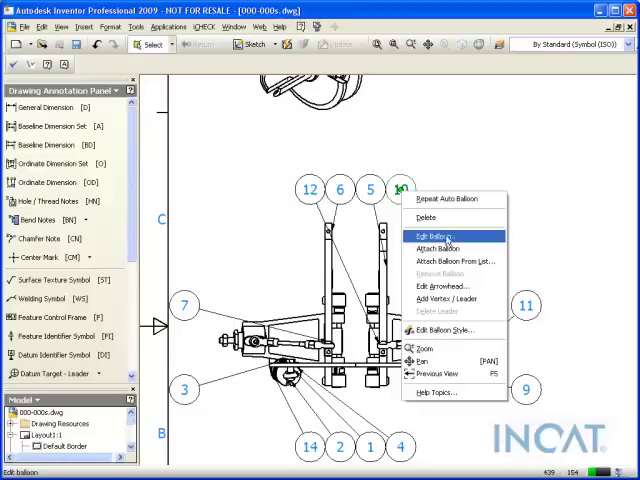
click(434, 238)
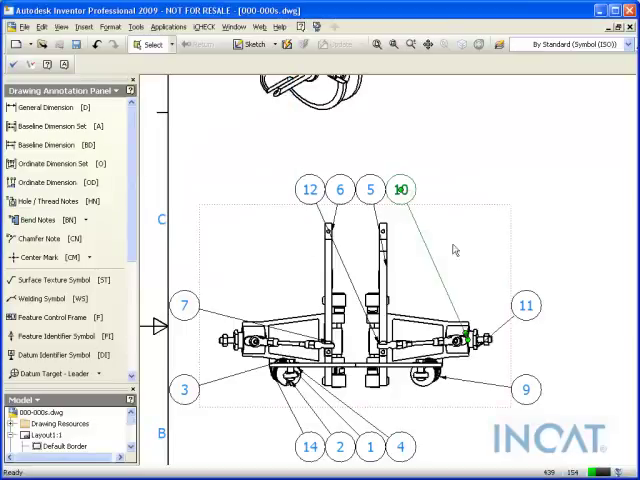
drag(401, 190, 455, 190)
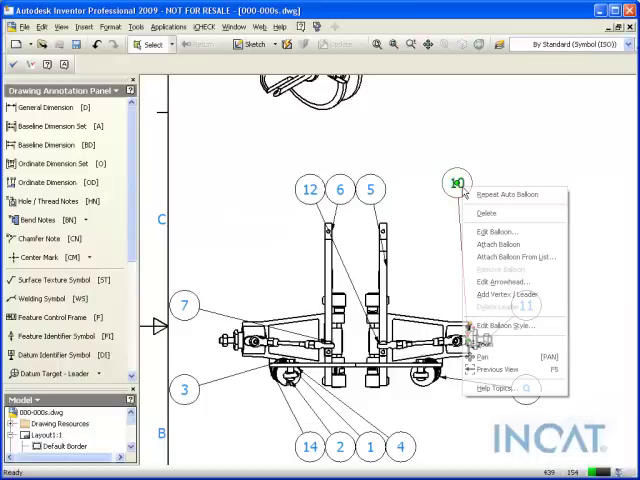
mouse_move(505, 231)
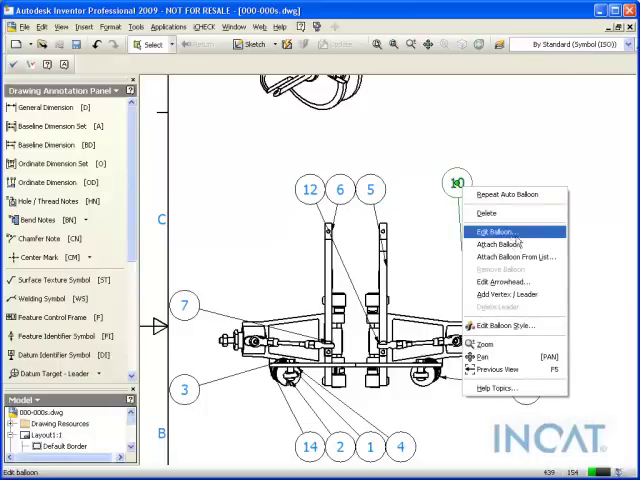
Step: Override balloon 10's shape so it shows a bare number with no circle
click(501, 231)
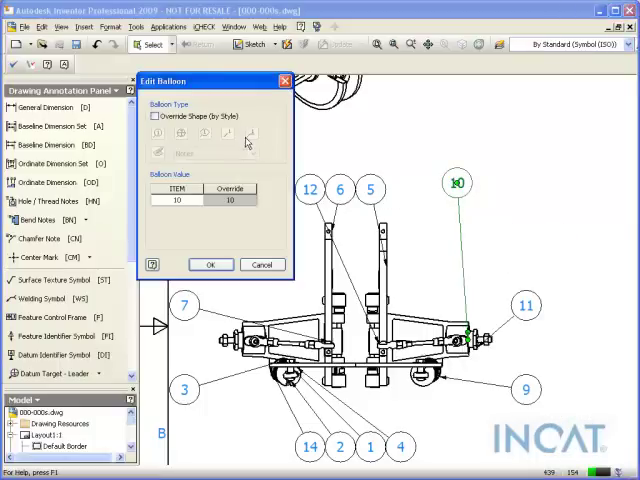
click(153, 116)
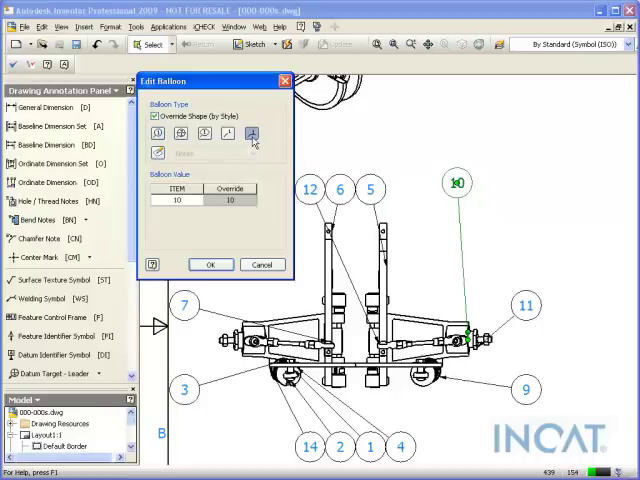
click(210, 264)
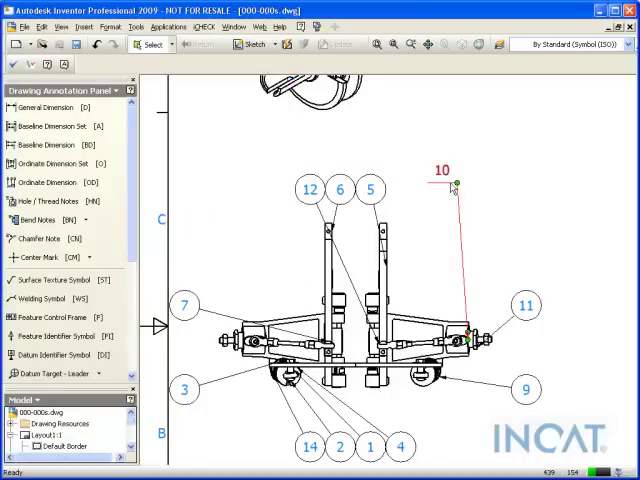
right_click(453, 186)
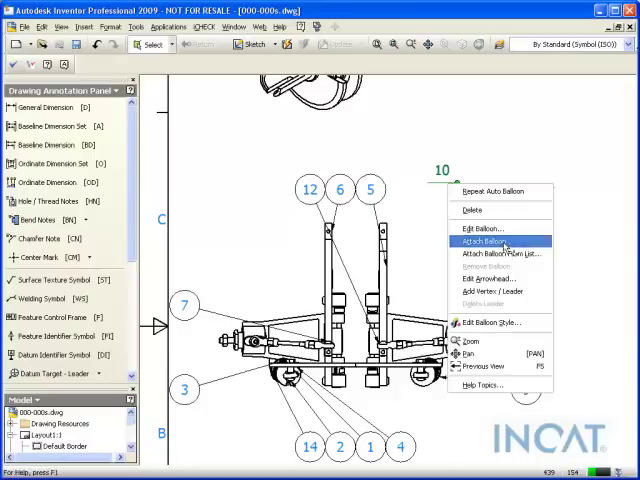
Step: Attach balloon 7 for part 7 beneath balloon 10 as a stacked pair
click(488, 241)
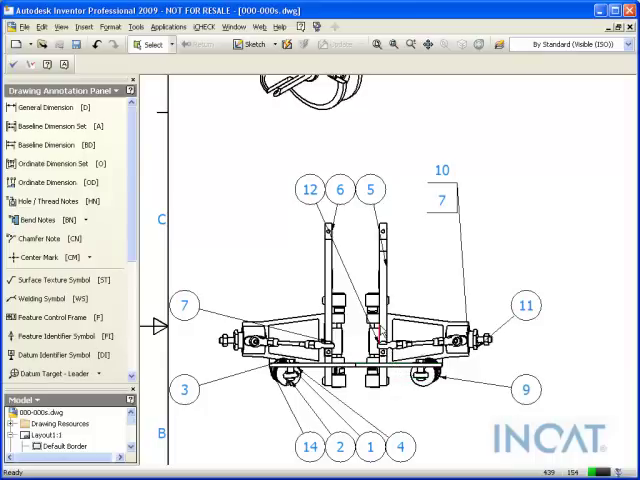
click(370, 189)
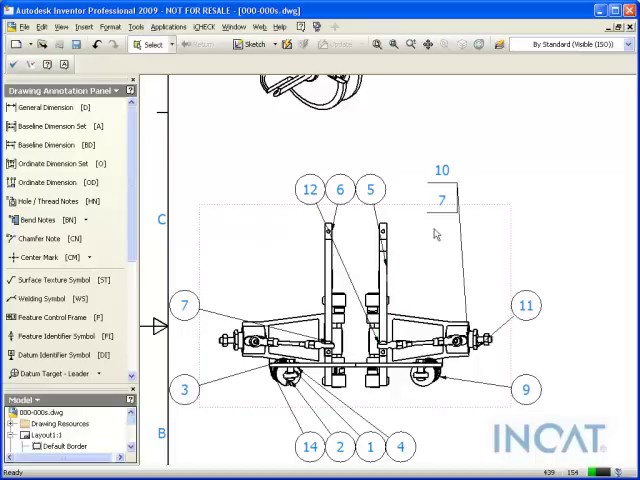
mouse_move(438, 244)
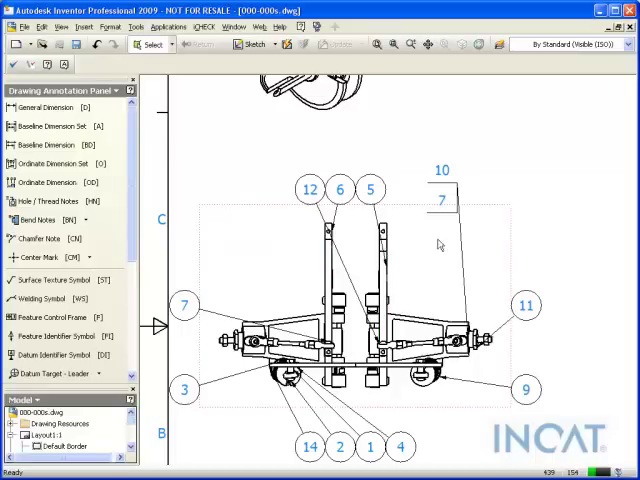
Step: Rearrange the stacked balloons into a horizontal row reading 7 then 10
right_click(440, 245)
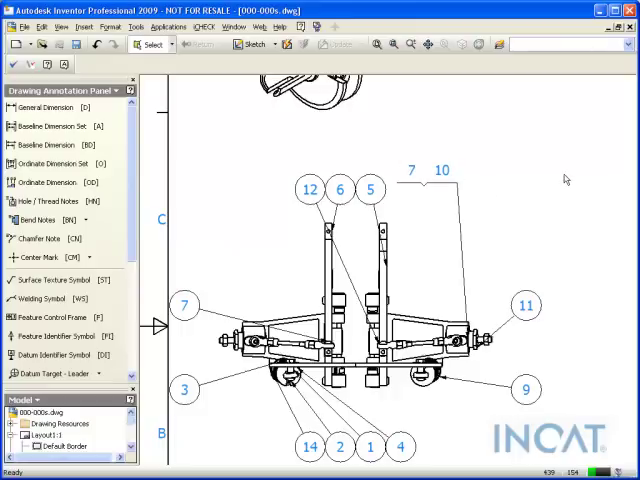
mouse_move(529, 359)
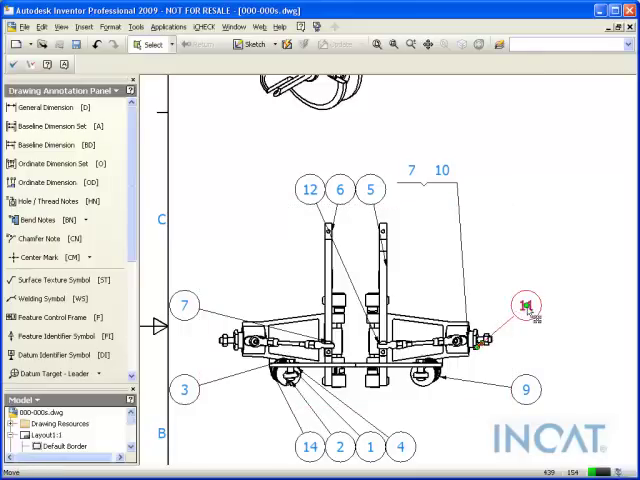
Step: Attach balloon 9 for the coil shock beside balloon 11
right_click(527, 305)
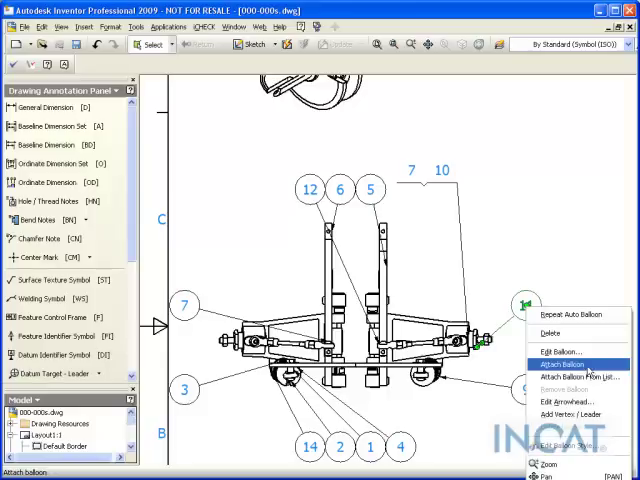
click(561, 363)
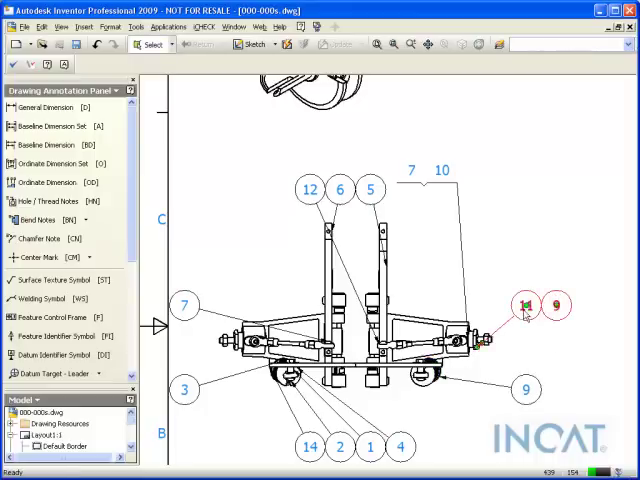
right_click(525, 390)
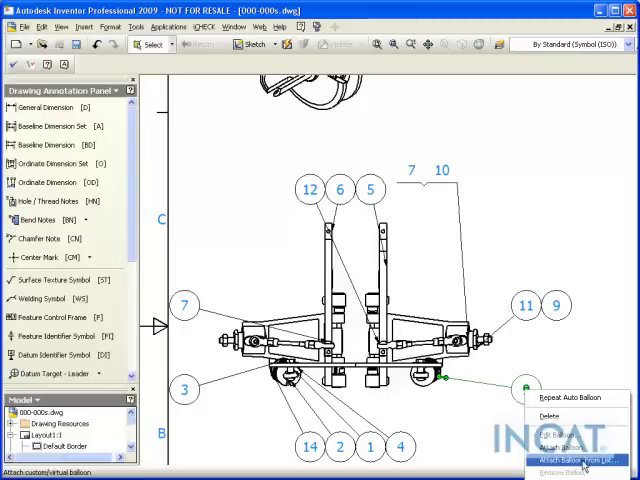
Step: Attach parts-list items 9 (COIL SHOCK) and 10 (REAR HUB) to the lower-right balloon 9
click(577, 457)
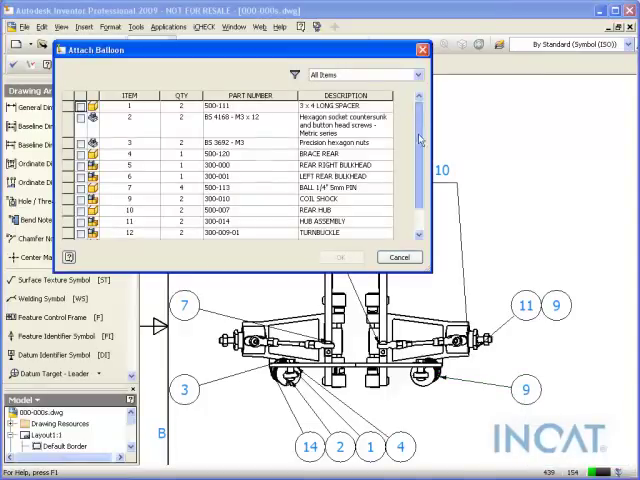
scroll(down, 3)
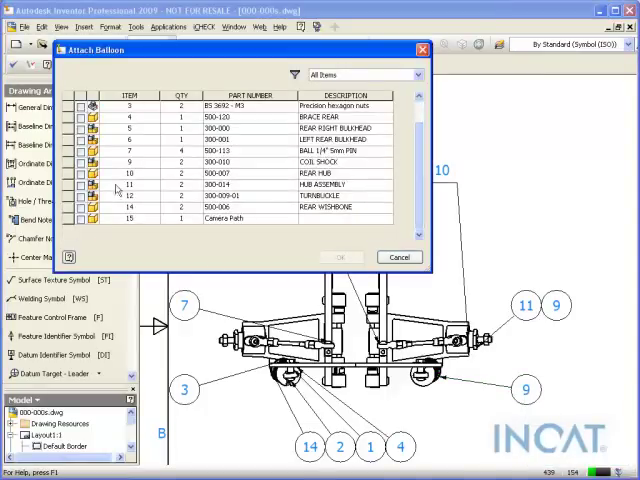
click(79, 173)
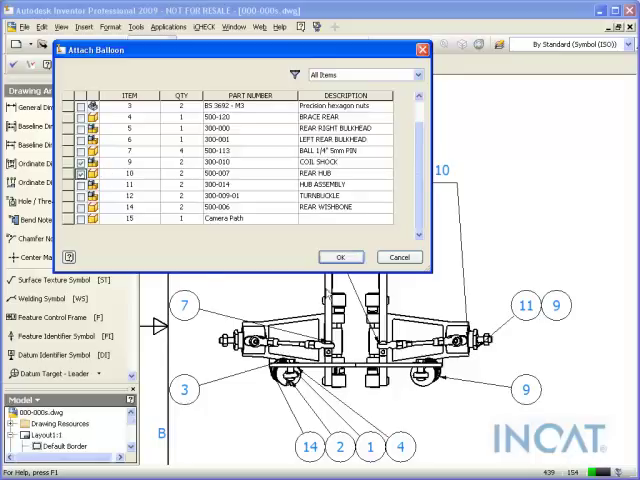
click(341, 257)
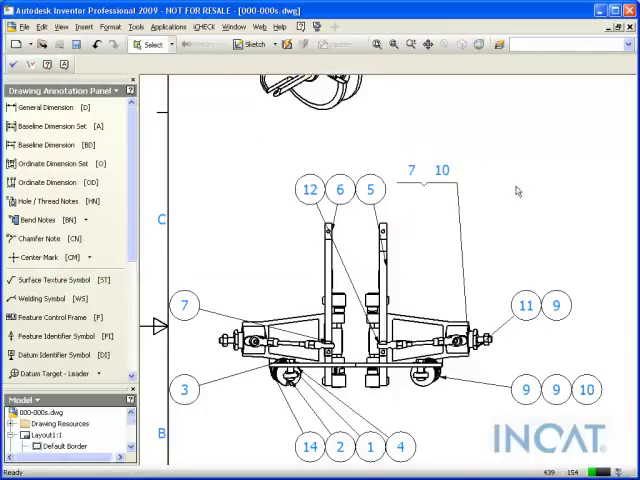
mouse_move(553, 161)
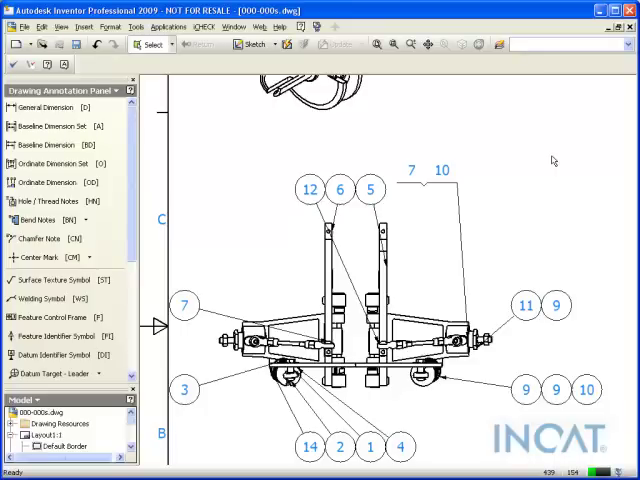